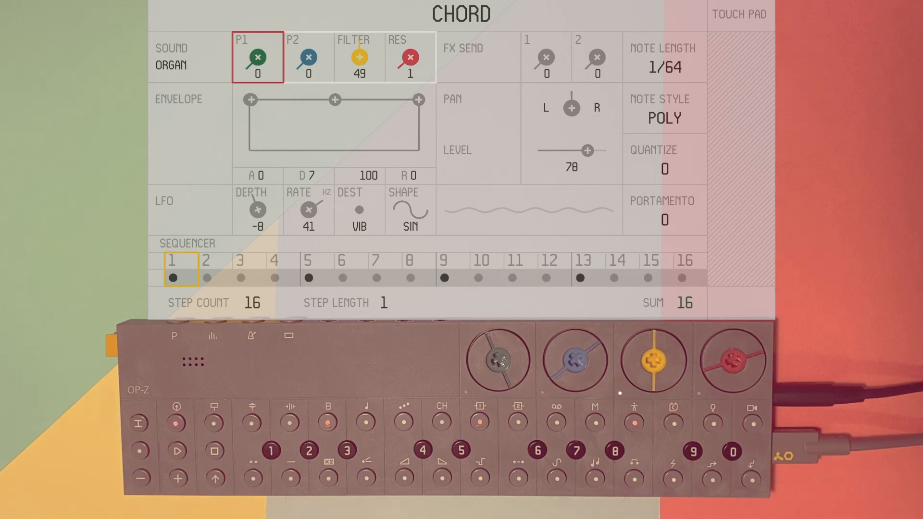
# Select the organ chord track to show its sound, envelope, LFO and step pages.
pyautogui.click(206, 260)
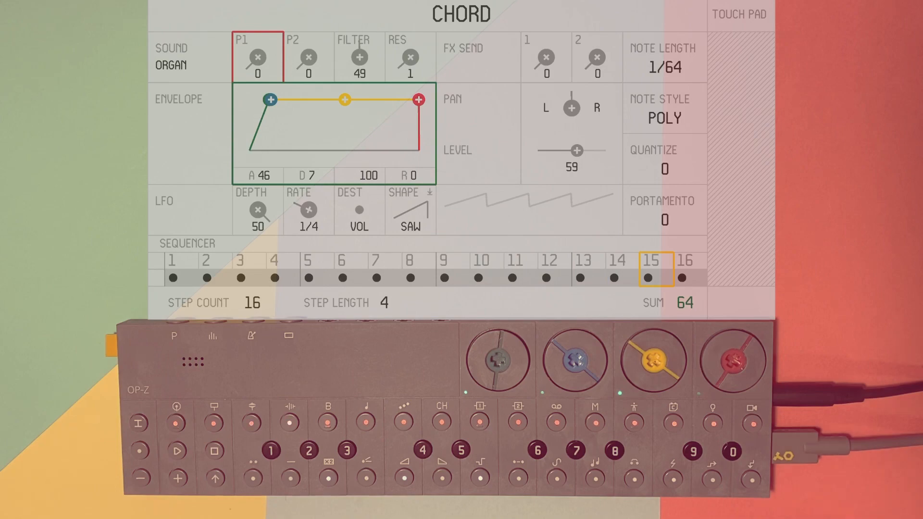
pyautogui.click(176, 451)
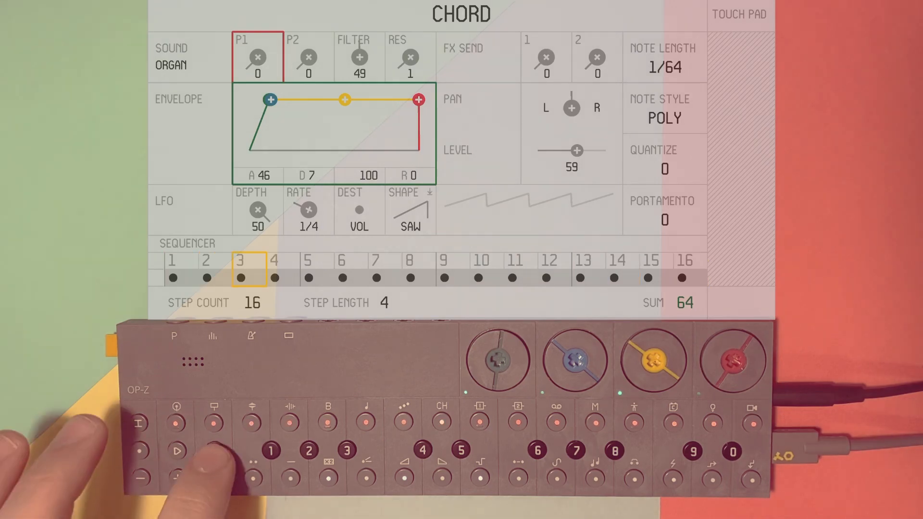